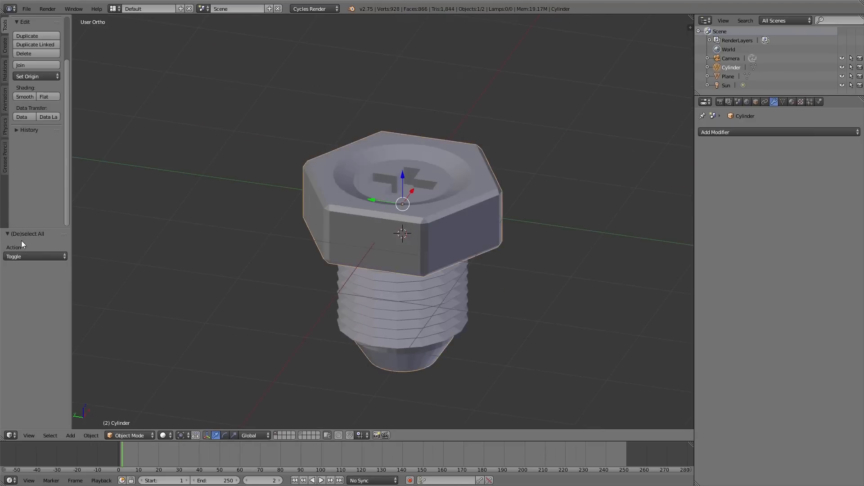
Search the add-on preferences for 'bol' to find the BoltFactory add-on
{"action": "left_click", "coordinate": [715, 131]}
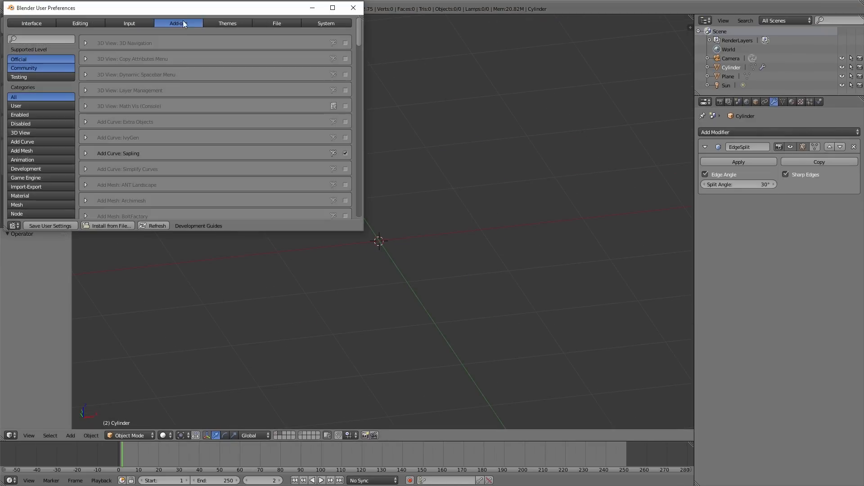
{"action": "type", "text": "bol"}
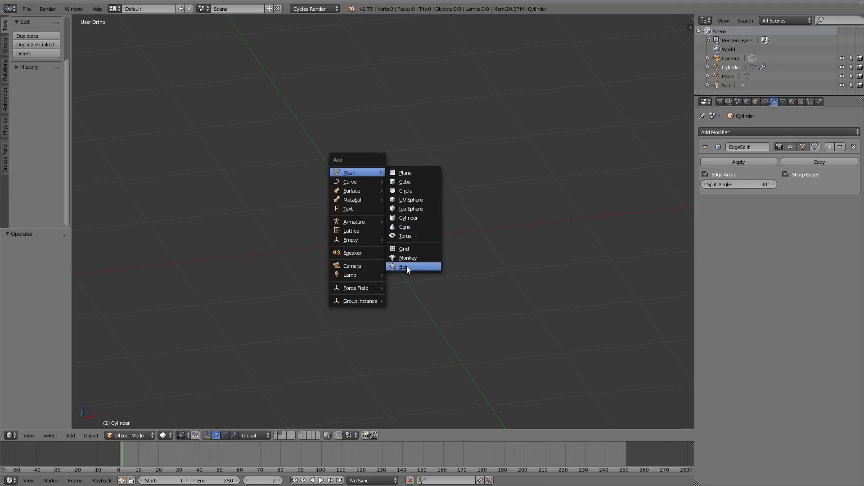
Add a Bolt mesh and switch its head Bit Type between Allen and Phillips
{"action": "left_click", "coordinate": [404, 266]}
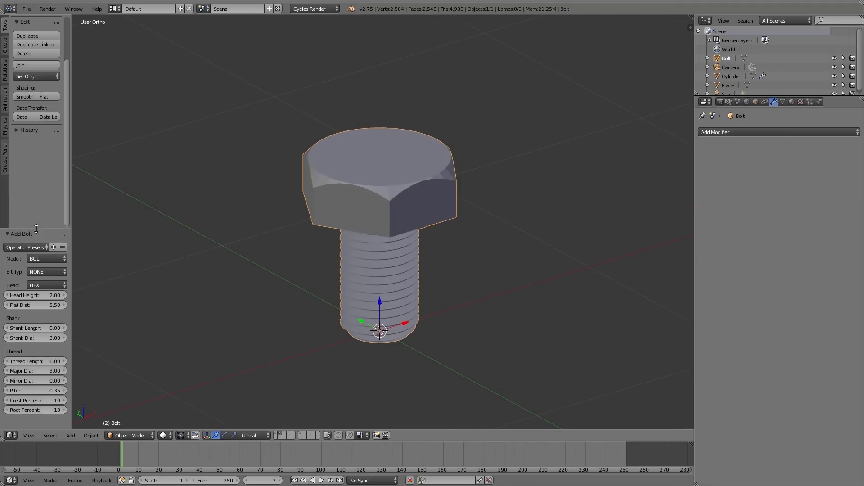
{"action": "left_click", "coordinate": [46, 270]}
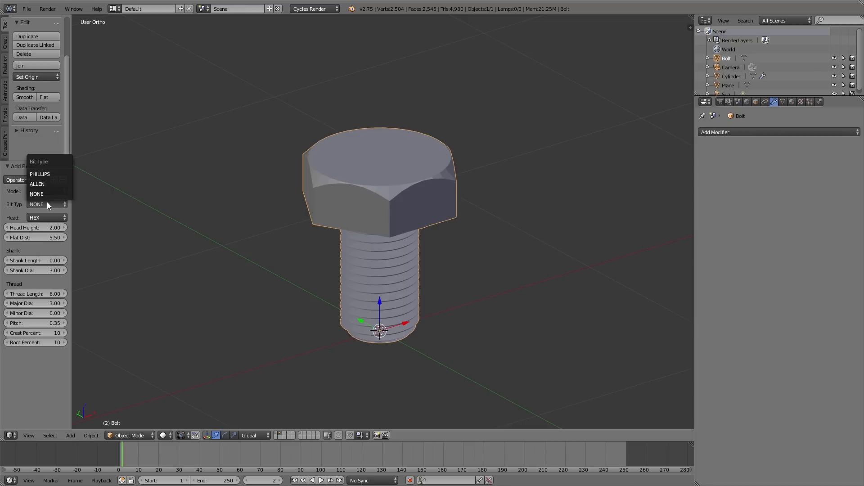
{"action": "left_click", "coordinate": [37, 184]}
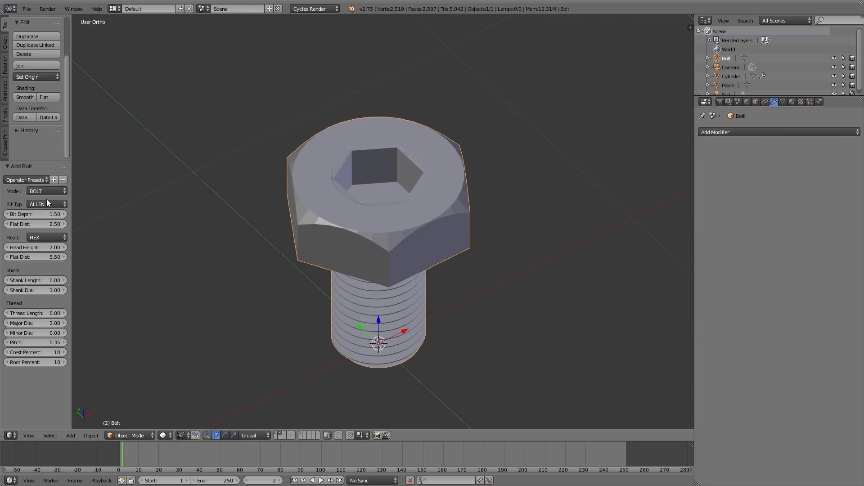
{"action": "left_click", "coordinate": [45, 204]}
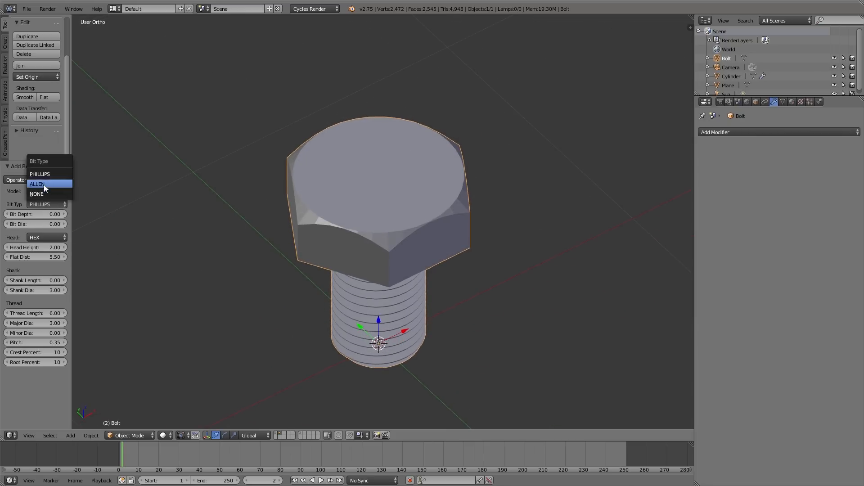
{"action": "left_click", "coordinate": [37, 184]}
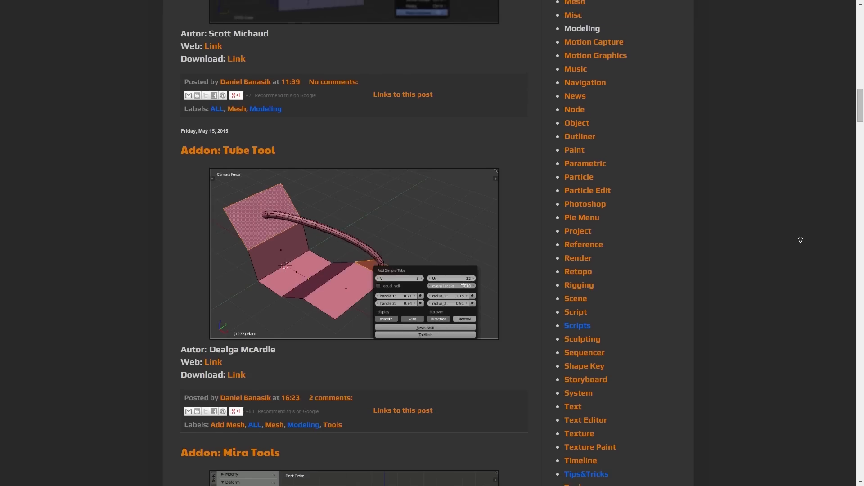
Scroll through the add-on blog posts such as Tube Tool, Make Coplanar and JARCH Vis
{"action": "scroll", "scroll_direction": "down", "scroll_amount": 3}
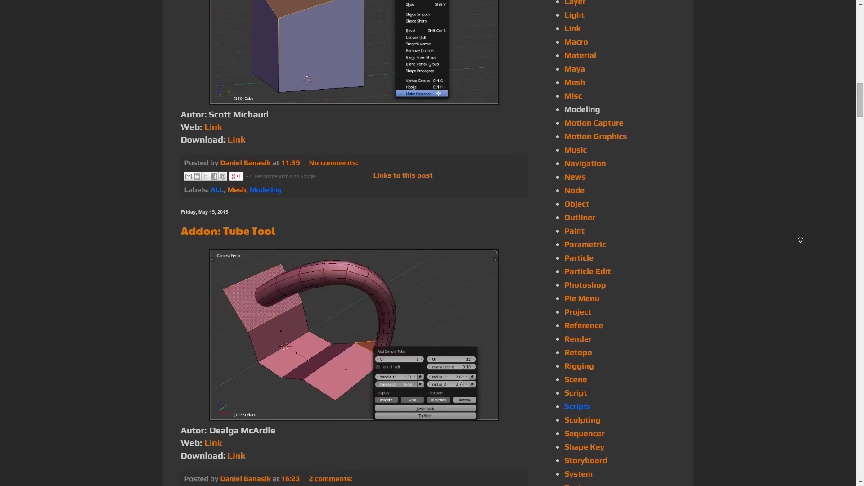
{"action": "scroll", "scroll_direction": "down", "scroll_amount": 3}
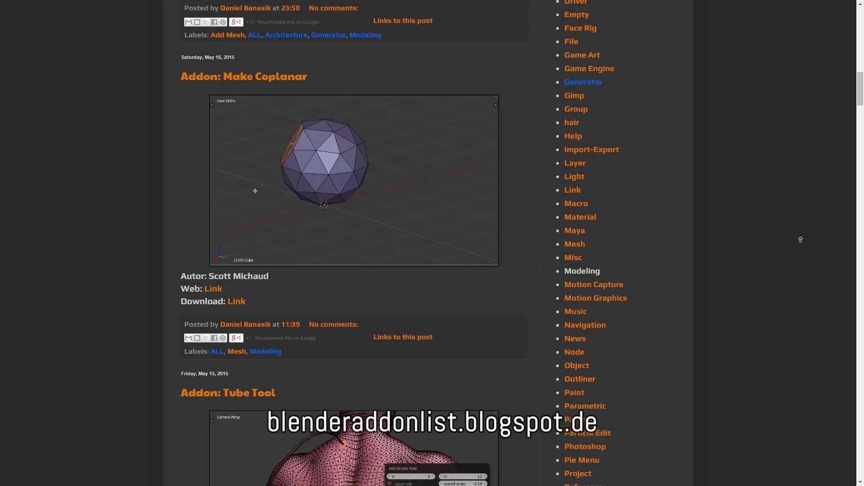
{"action": "scroll", "scroll_direction": "down", "scroll_amount": 3}
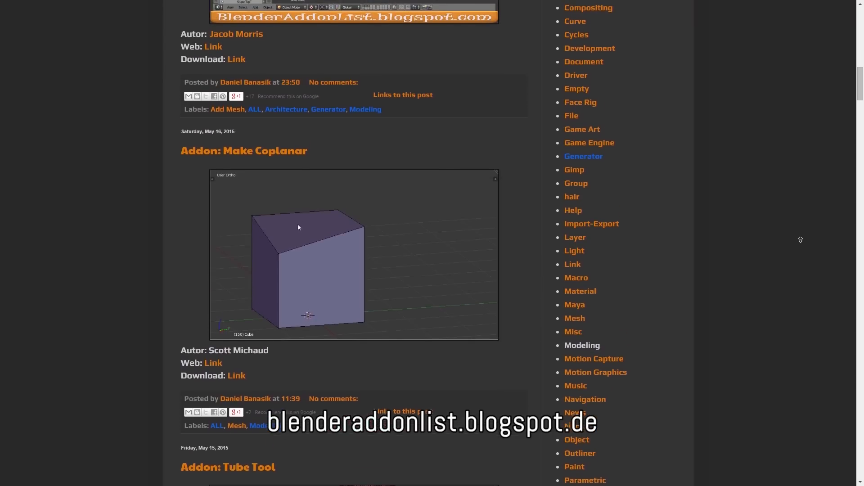
{"action": "scroll", "scroll_direction": "down", "scroll_amount": 3}
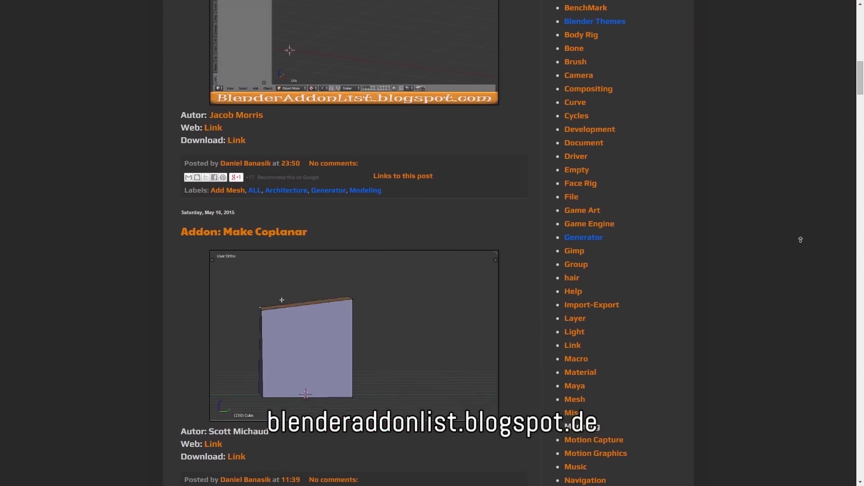
{"action": "scroll", "scroll_direction": "up", "scroll_amount": 3}
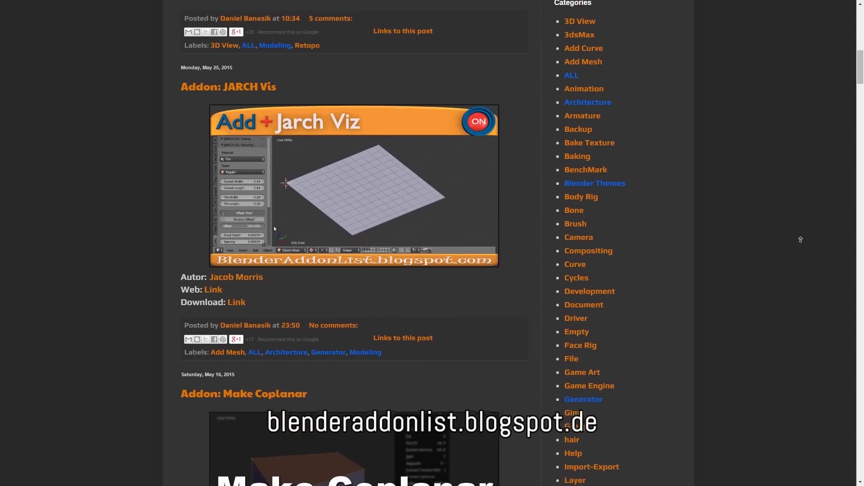
{"action": "scroll", "scroll_direction": "down", "scroll_amount": 3}
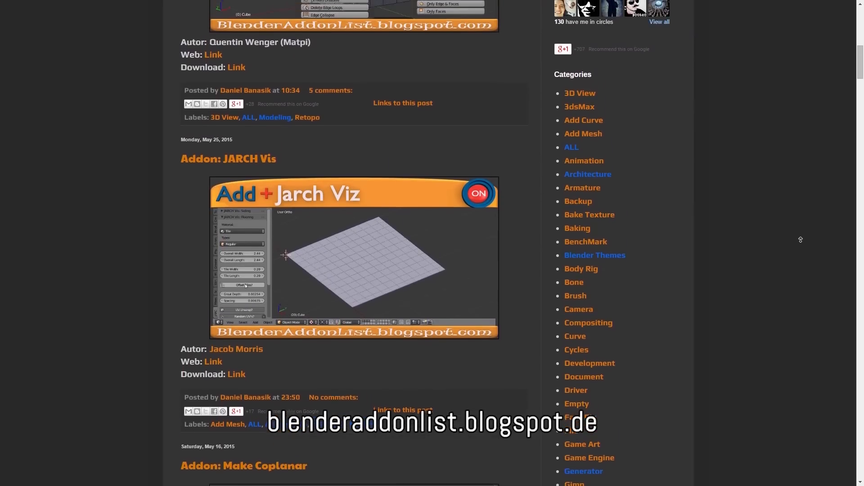
{"action": "scroll", "scroll_direction": "down", "scroll_amount": 3}
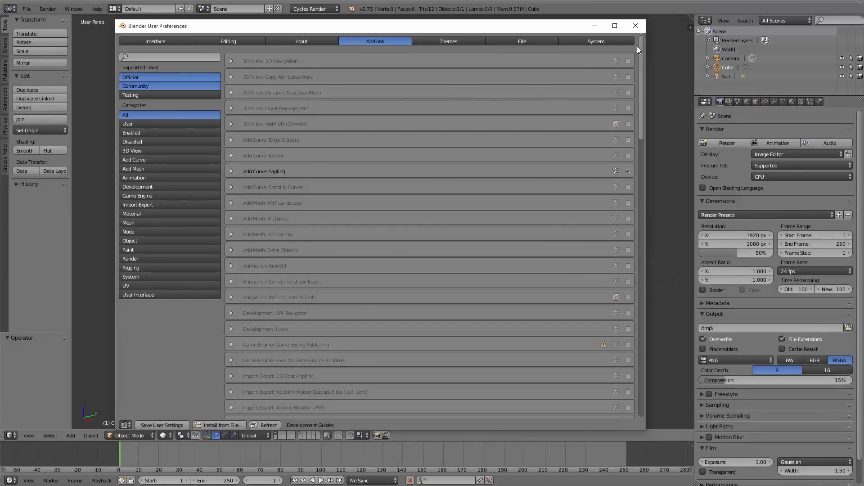
Filter the add-on list by 'ivy' to find Add Curve: IvyGen
{"action": "scroll", "scroll_direction": "down", "scroll_amount": 3}
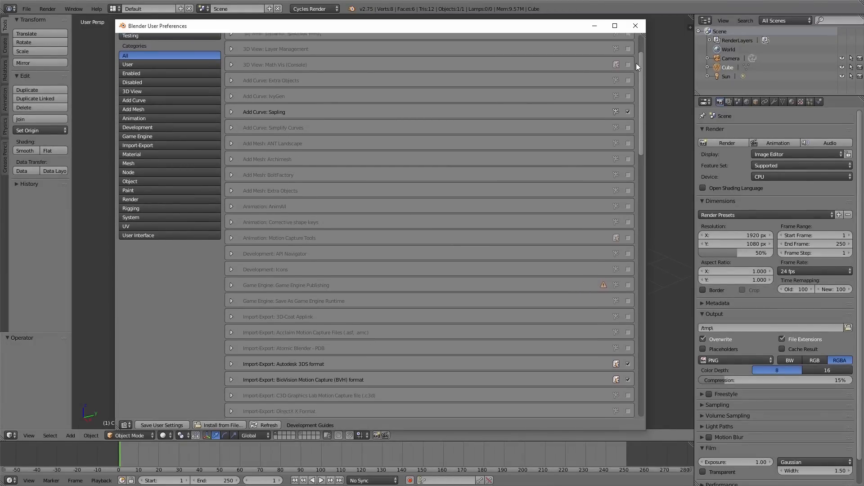
{"action": "scroll", "scroll_direction": "down", "scroll_amount": 3}
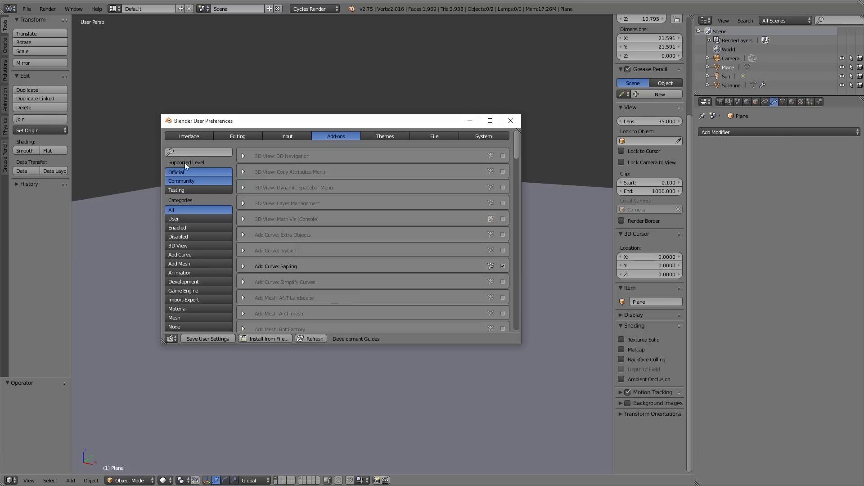
{"action": "left_click", "coordinate": [198, 152]}
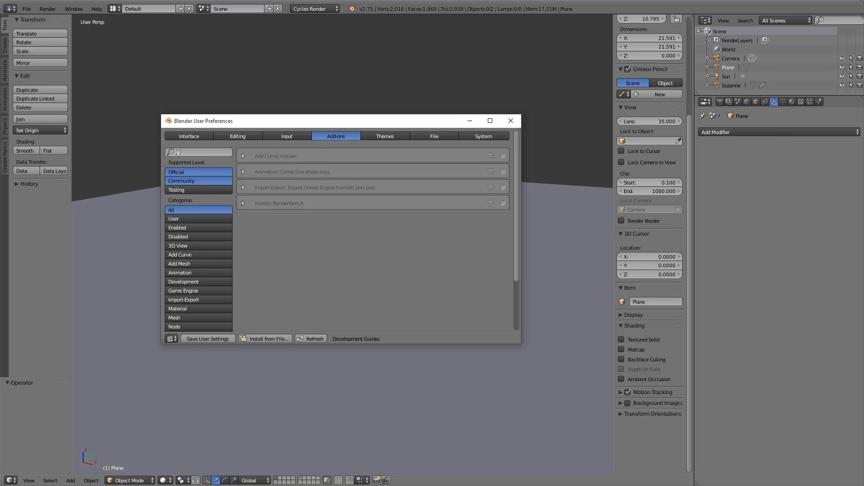
{"action": "type", "text": "ivy"}
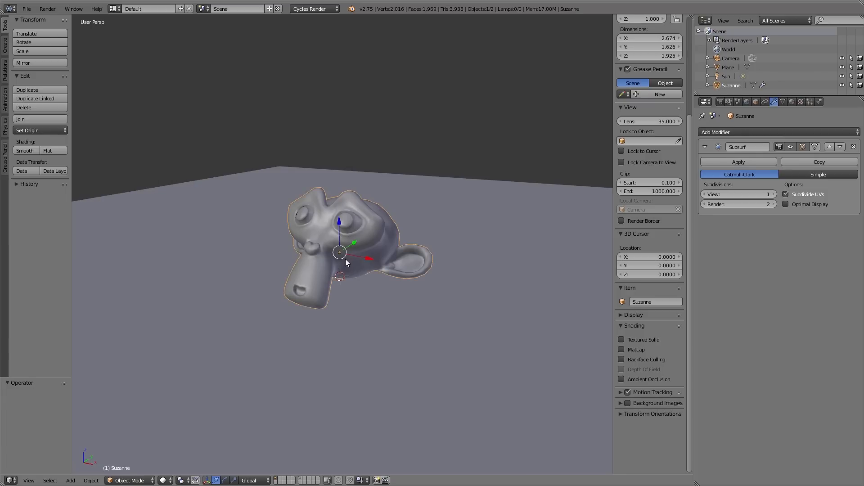
Select Suzanne and place the 3D cursor on her nose as the ivy start point
{"action": "left_click", "coordinate": [320, 286]}
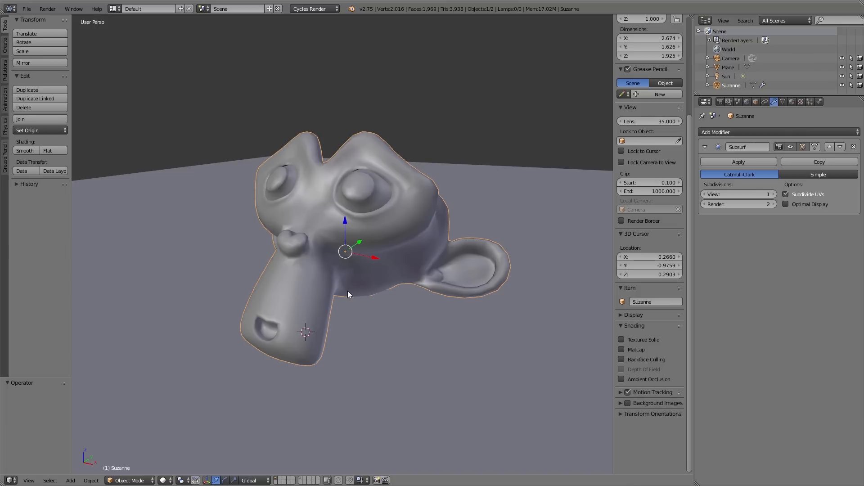
{"action": "left_click", "coordinate": [70, 479]}
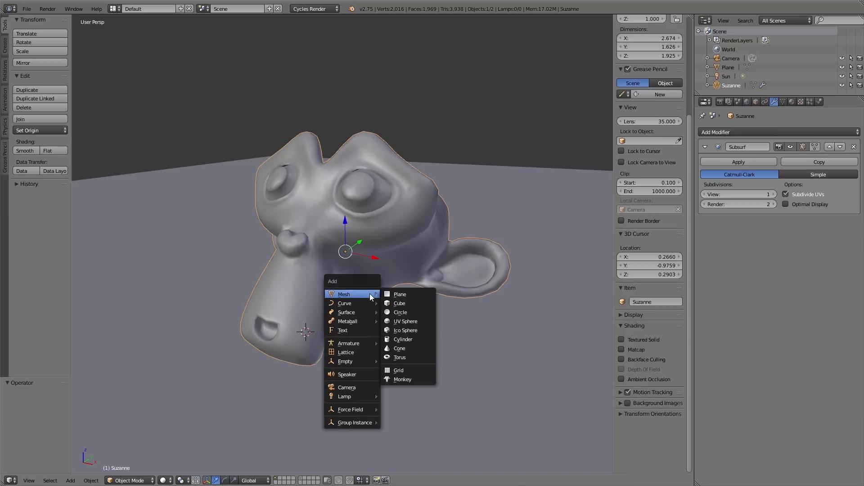
{"action": "mouse_move", "coordinate": [345, 304]}
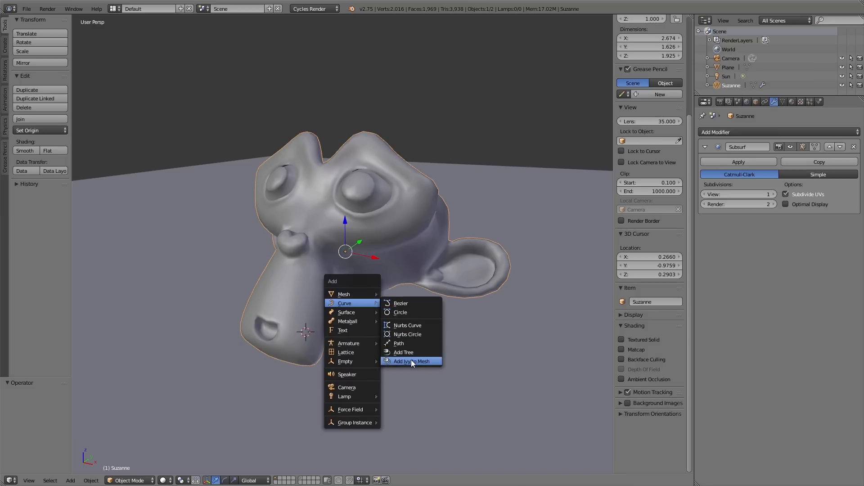
Grow an IvyGen ivy curve over Suzanne from the 3D cursor
{"action": "left_click", "coordinate": [411, 361]}
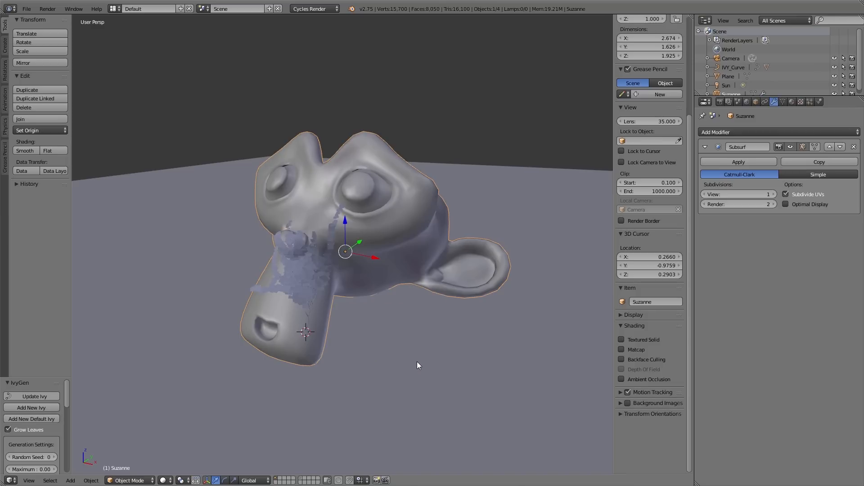
{"action": "mouse_move", "coordinate": [47, 382]}
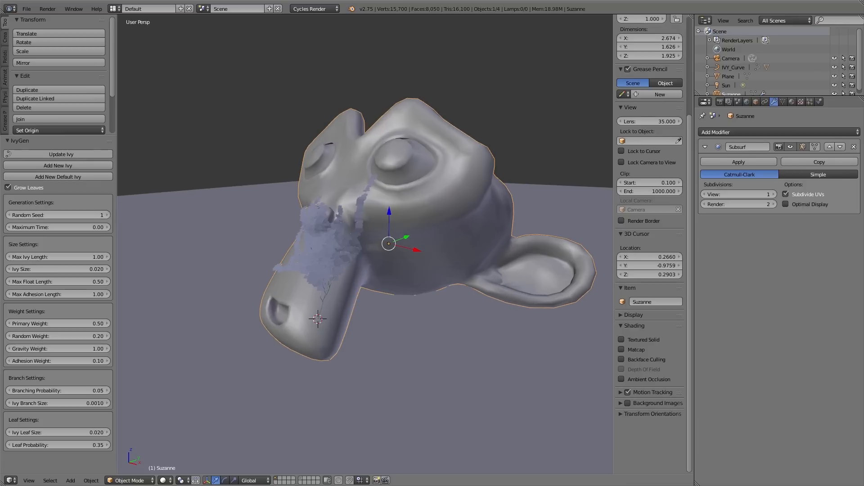
Regrow the ivy with new random seeds, a longer maximum length and adjusted adhesion weights
{"action": "left_click", "coordinate": [61, 154]}
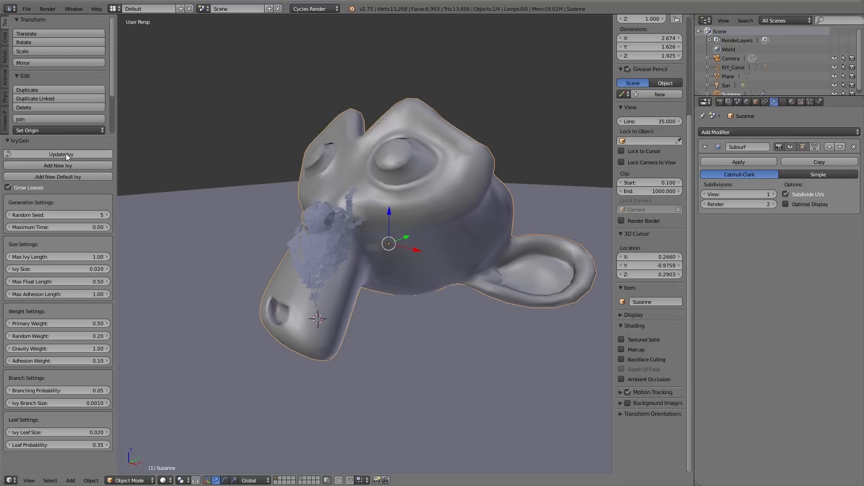
{"action": "left_click", "coordinate": [57, 154]}
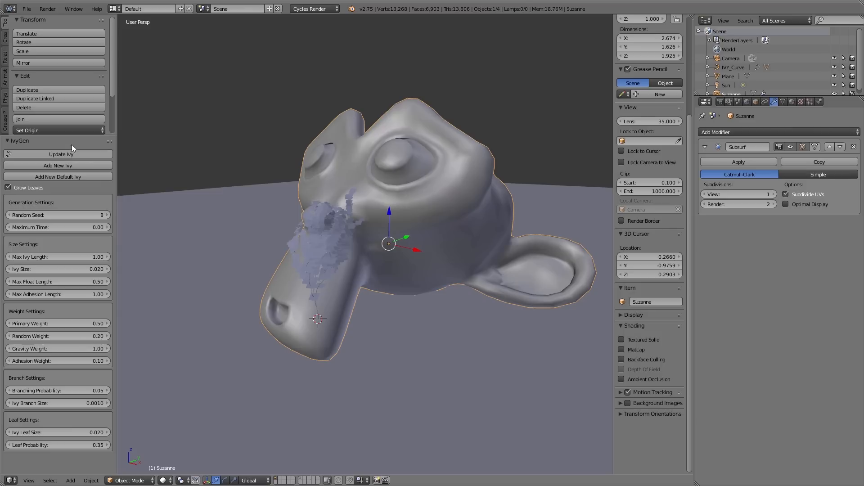
{"action": "left_click", "coordinate": [58, 154]}
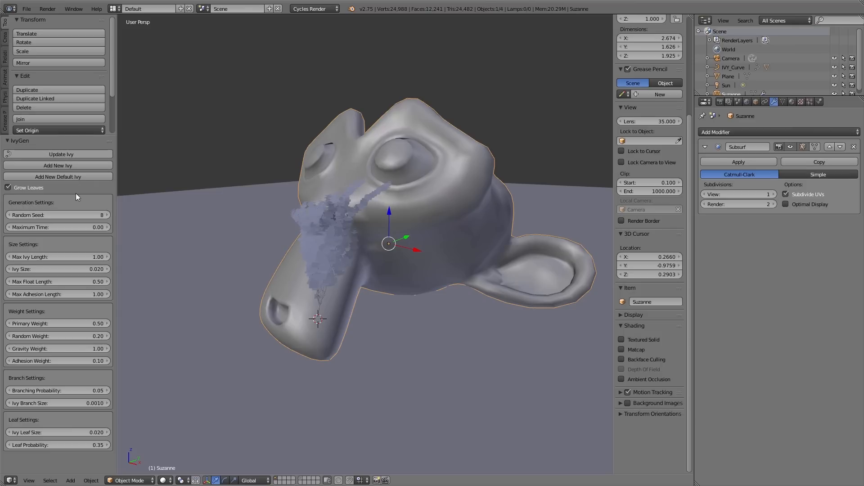
{"action": "left_click", "coordinate": [57, 215]}
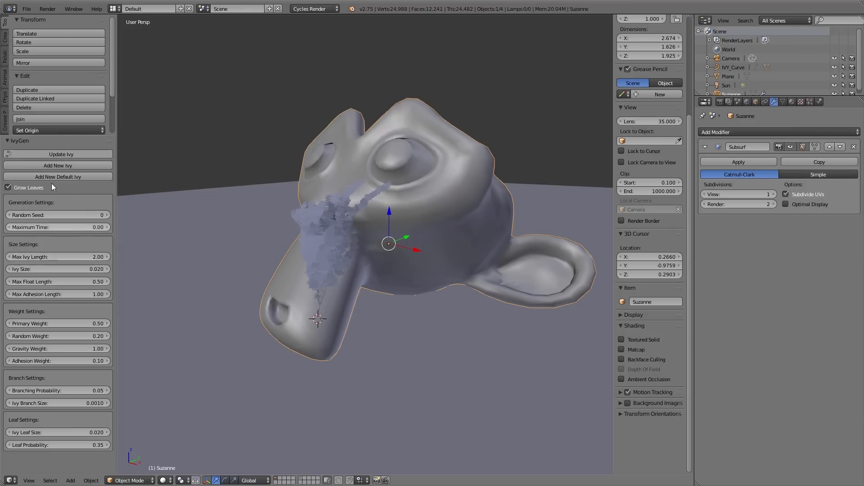
{"action": "left_click", "coordinate": [60, 154]}
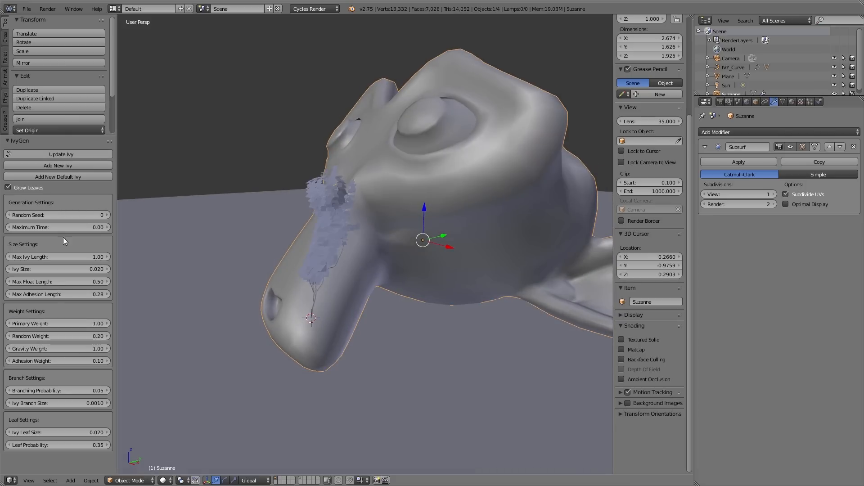
Regenerate the ivy on Suzanne's snout, then enlarge the leaf size and update again
{"action": "left_click", "coordinate": [58, 390]}
{"action": "type", "text": "0.1"}
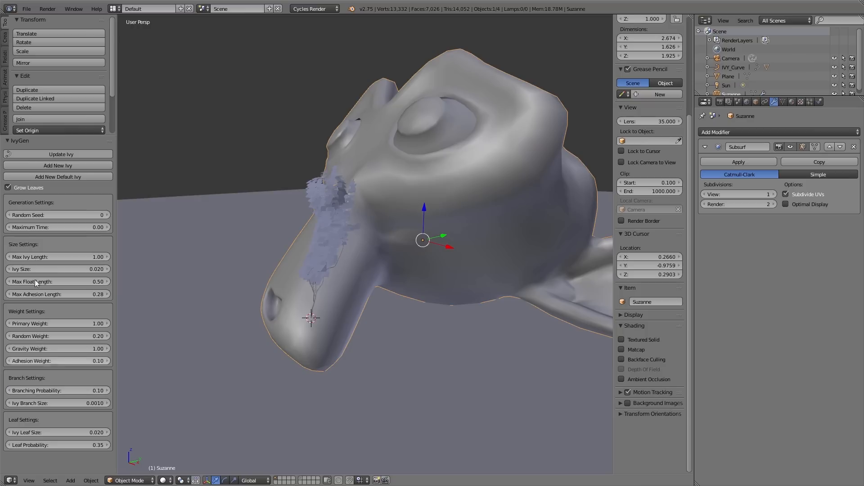
{"action": "left_click", "coordinate": [58, 154]}
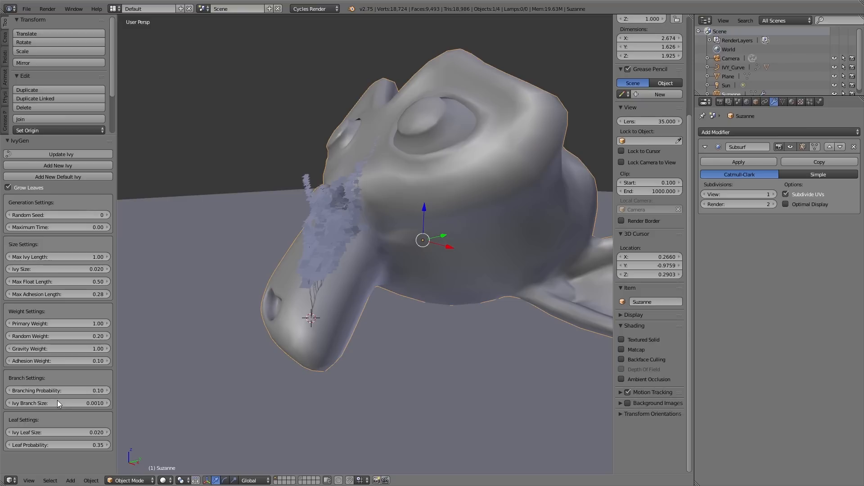
{"action": "left_click", "coordinate": [58, 403]}
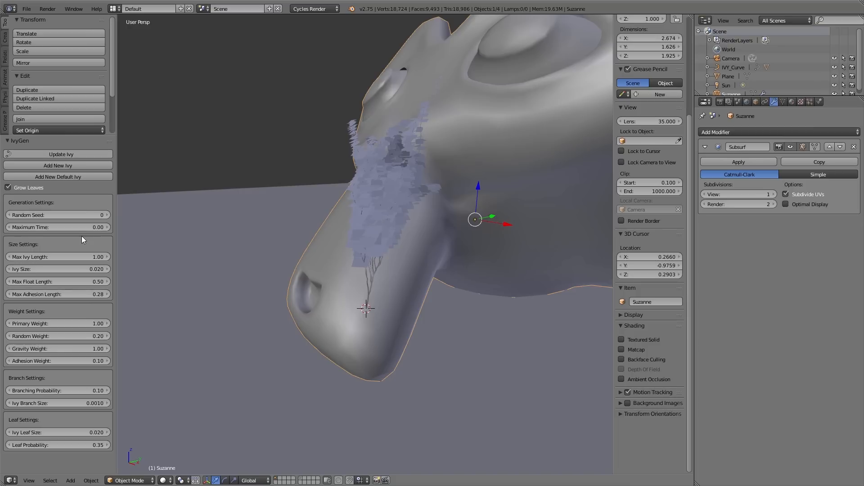
{"action": "left_click", "coordinate": [58, 154]}
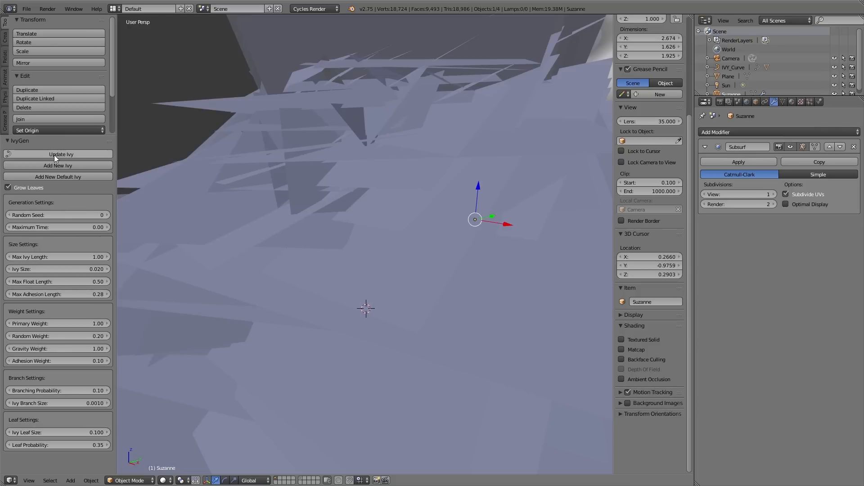
{"action": "left_click", "coordinate": [57, 153]}
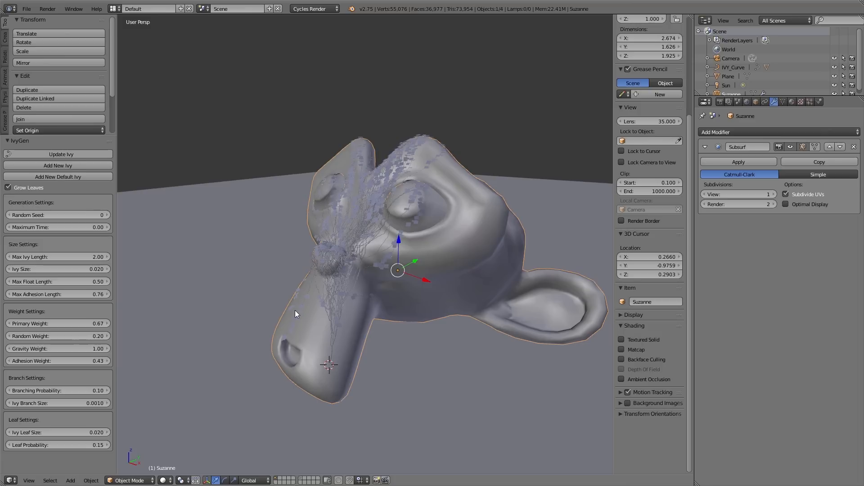
Orbit to Suzanne's other side and start a new ivy there
{"action": "left_click_drag", "start_coordinate": [295, 314], "coordinate": [540, 392]}
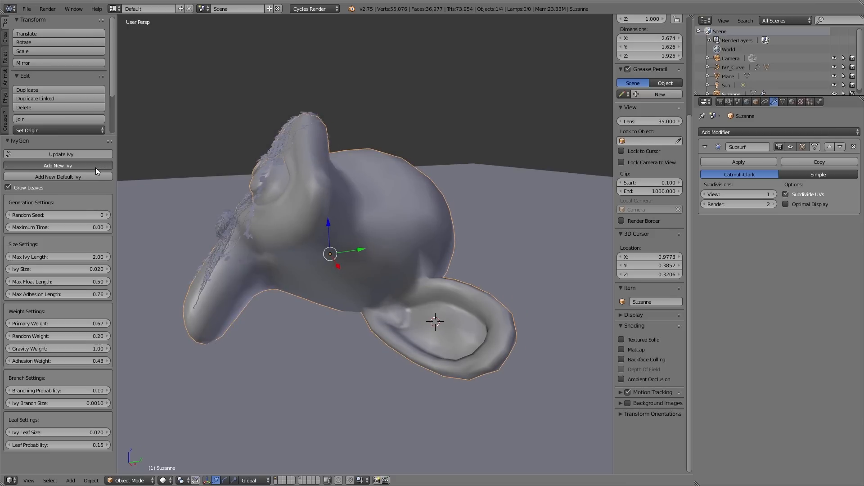
{"action": "left_click", "coordinate": [57, 165]}
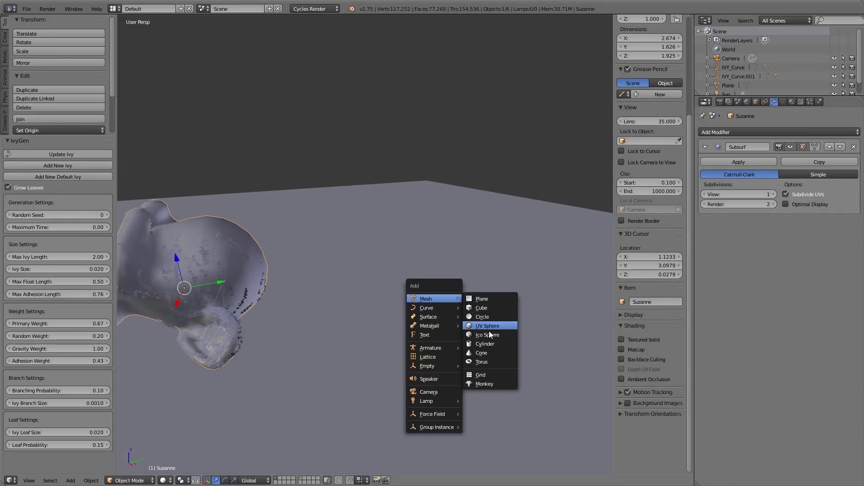
Add a UV sphere beside Suzanne and grow ivy onto it
{"action": "left_click", "coordinate": [487, 326]}
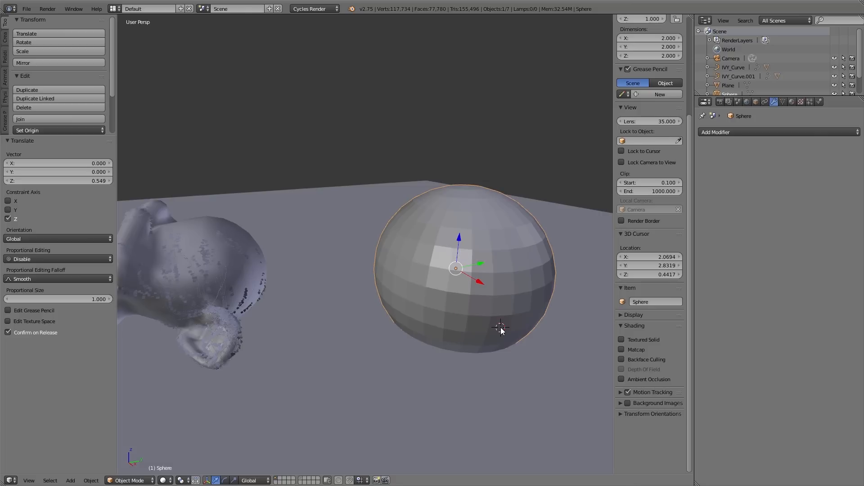
{"action": "left_click", "coordinate": [475, 336]}
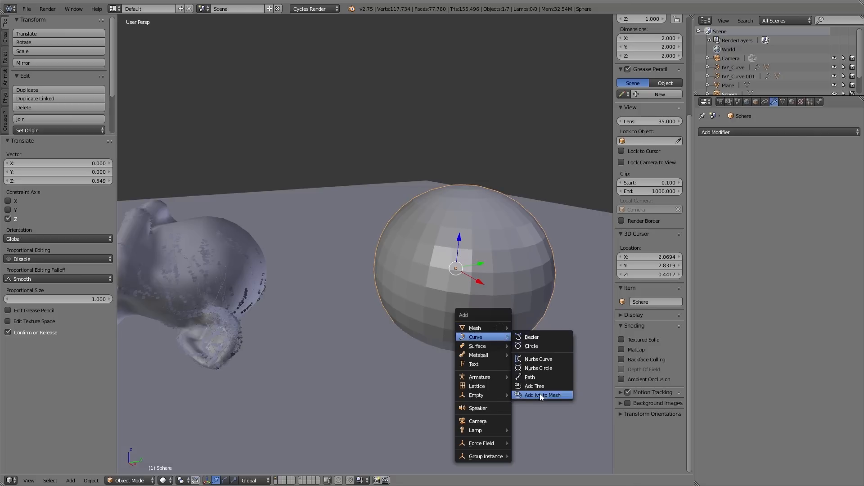
{"action": "left_click", "coordinate": [542, 394]}
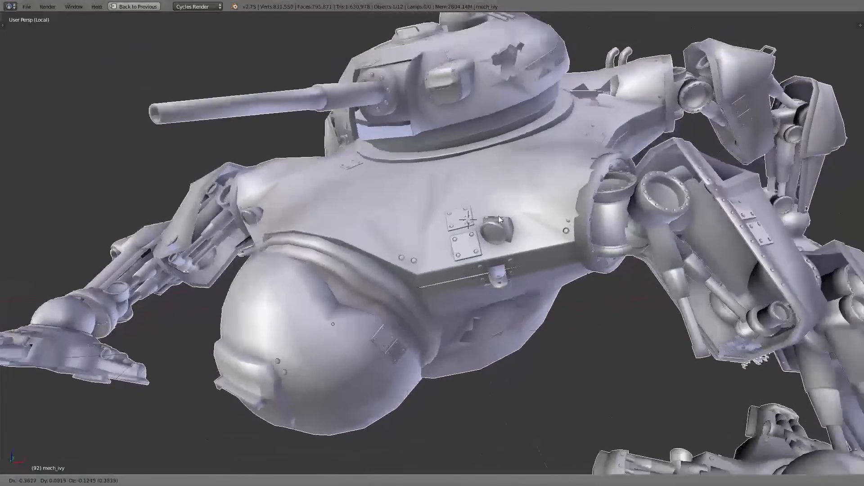
Show the IvyGen settings and regrow the ivy on the robot tank hull
{"action": "key", "text": "Tab"}
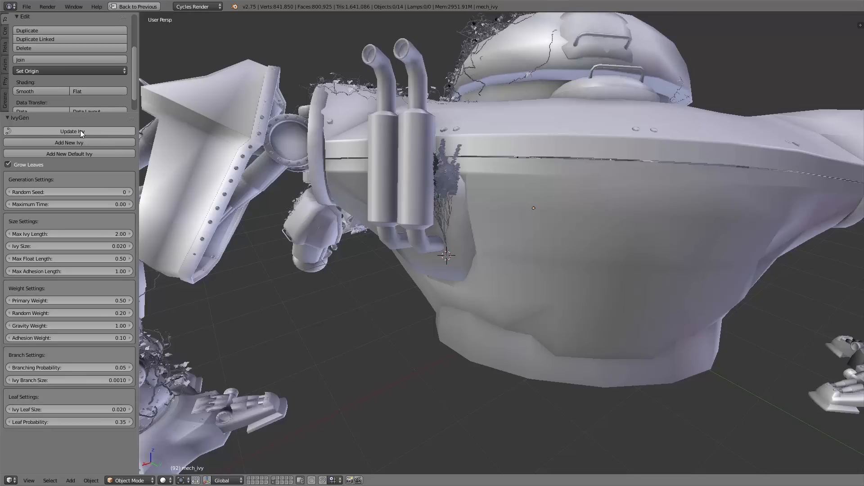
{"action": "left_click", "coordinate": [72, 132]}
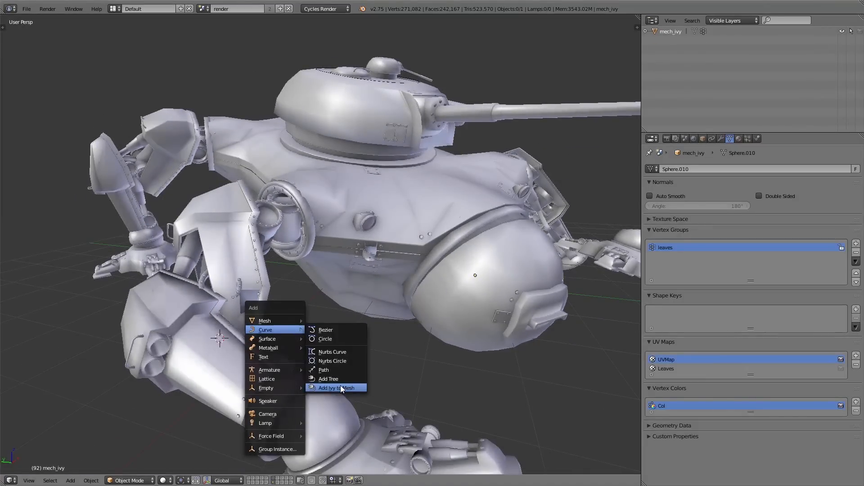
Grow IvyGen ivy on the tank's front leg with Grow Leaves off and update it
{"action": "left_click", "coordinate": [335, 387]}
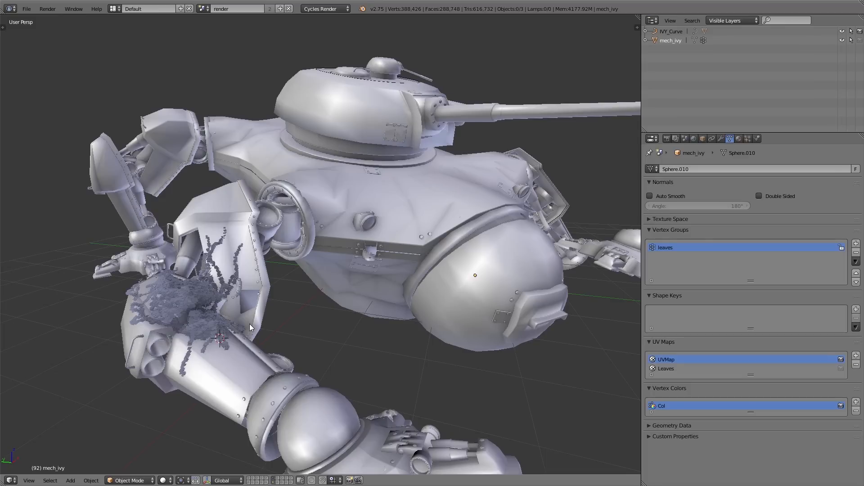
{"action": "mouse_move", "coordinate": [82, 127]}
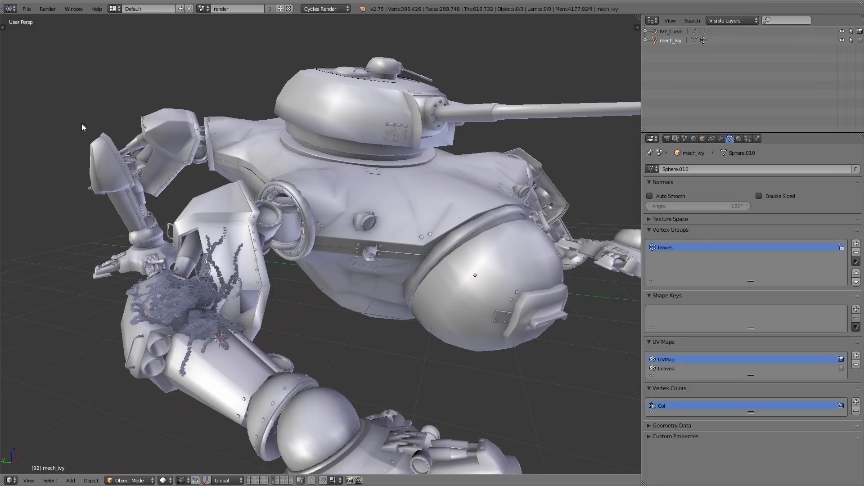
{"action": "key", "text": "T"}
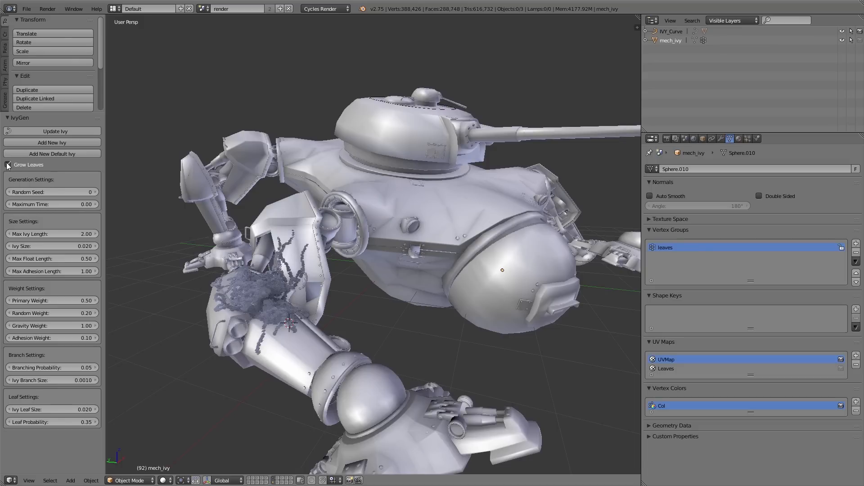
{"action": "left_click", "coordinate": [8, 164]}
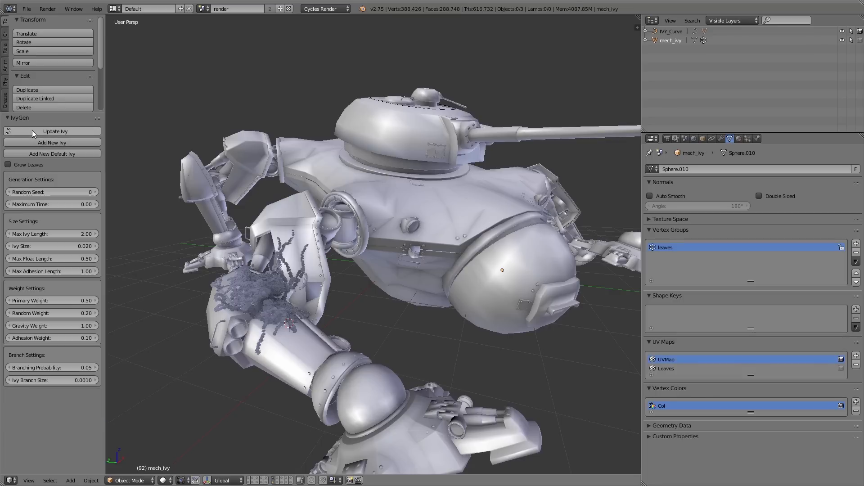
{"action": "left_click", "coordinate": [54, 132]}
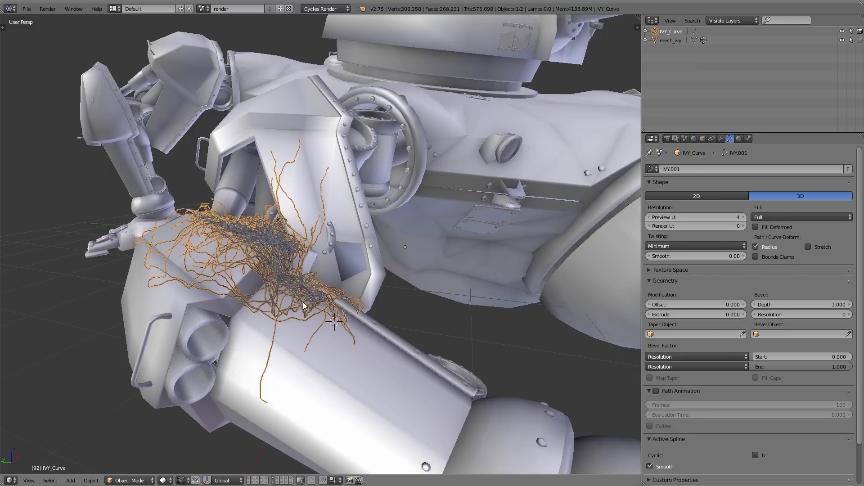
{"action": "mouse_move", "coordinate": [436, 249]}
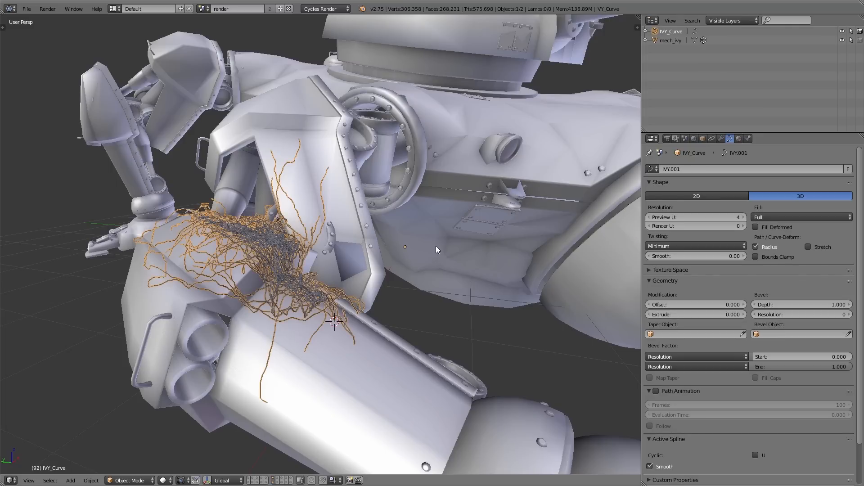
Convert the selected IVY_Curve from a curve into a mesh with Alt+C
{"action": "key", "text": "alt+c"}
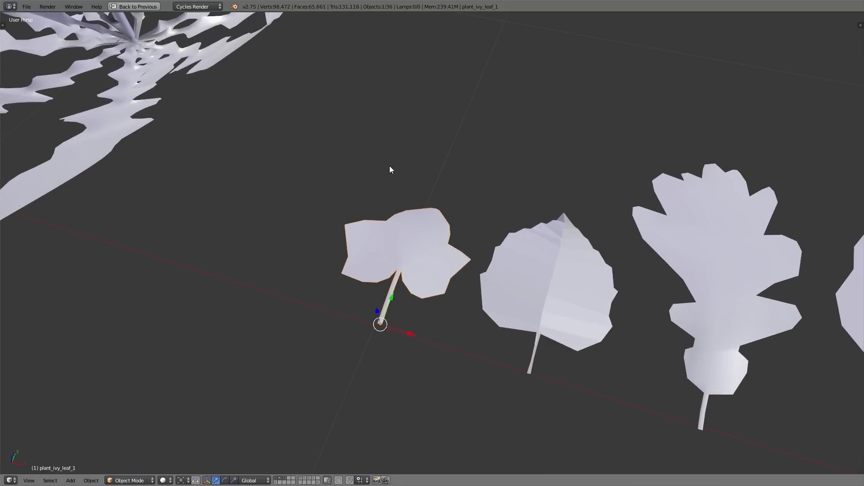
{"action": "key", "text": "ctrl+c"}
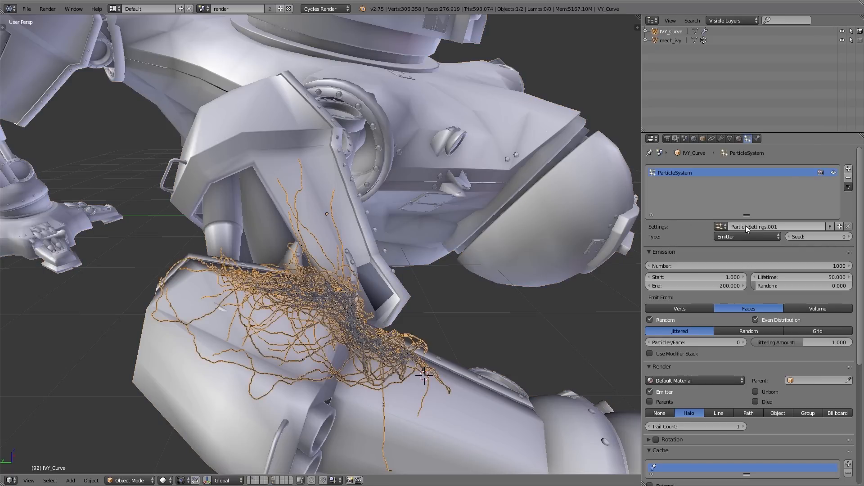
Name the particle settings 'ivy', make them Hair rendered as plant_ivy_leaf_1 objects
{"action": "type", "text": "ivy"}
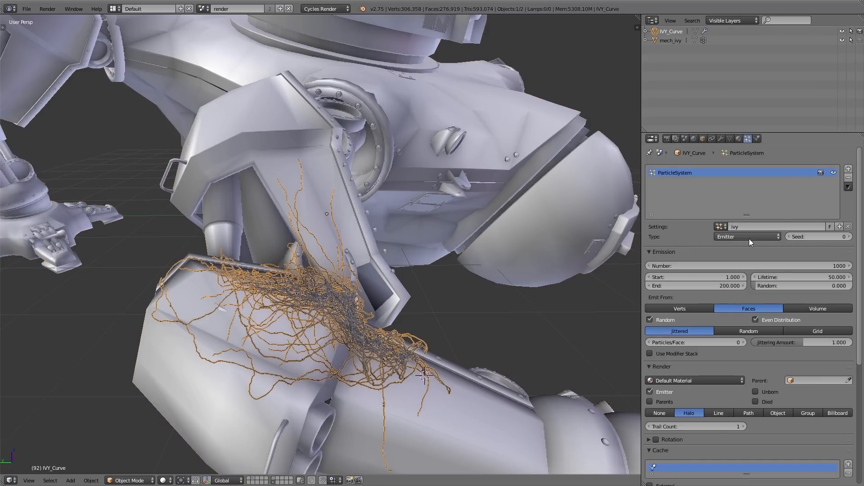
{"action": "left_click", "coordinate": [746, 236]}
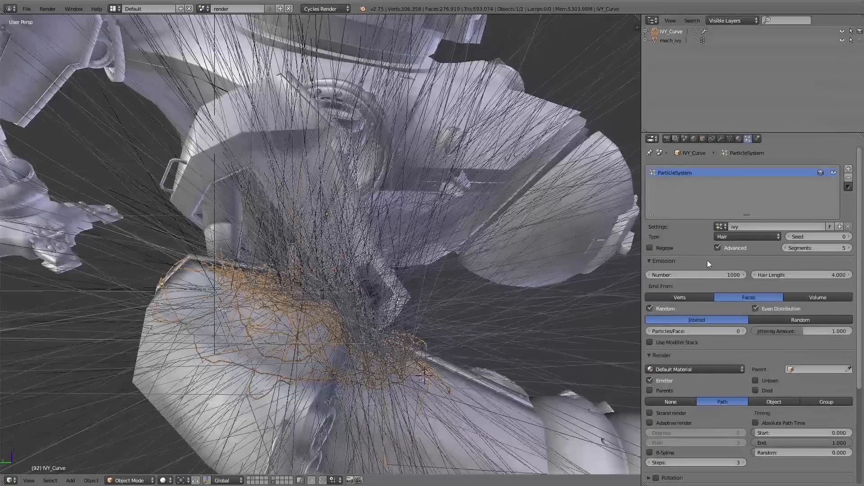
{"action": "left_click", "coordinate": [651, 261]}
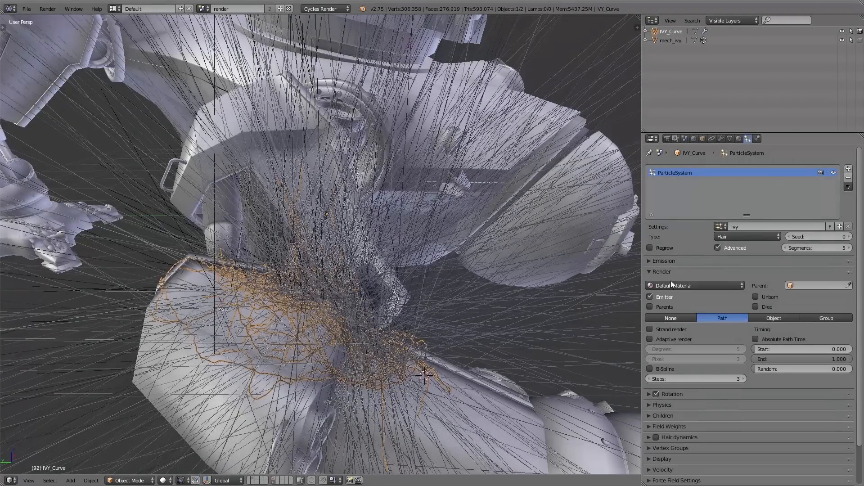
{"action": "left_click", "coordinate": [773, 318]}
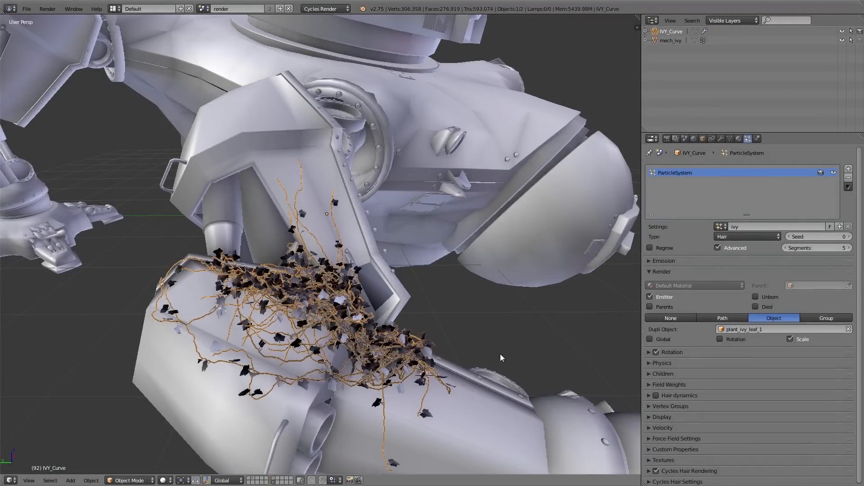
{"action": "left_click", "coordinate": [661, 292]}
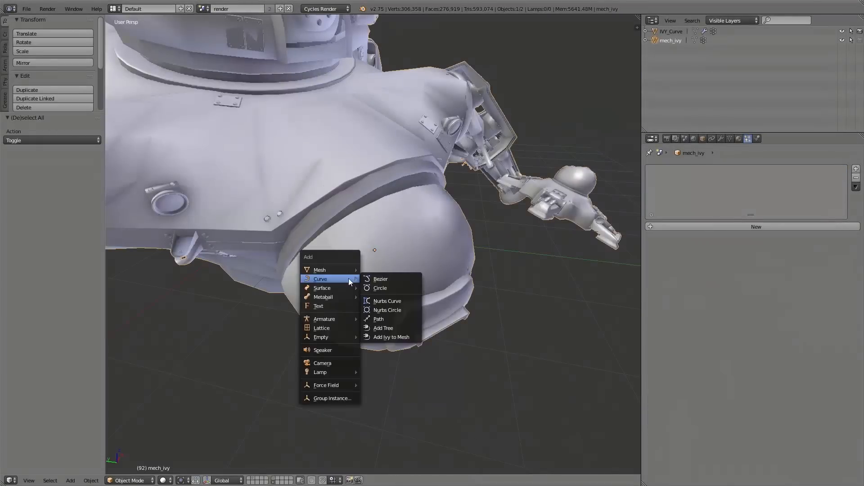
Grow a second ivy on the front dome reusing the ivy particle settings, back in Object Mode
{"action": "left_click", "coordinate": [391, 336]}
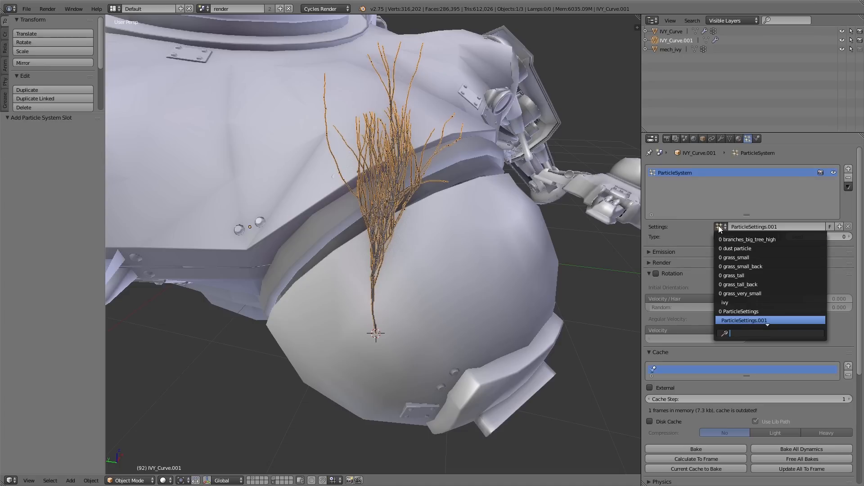
{"action": "left_click", "coordinate": [727, 302]}
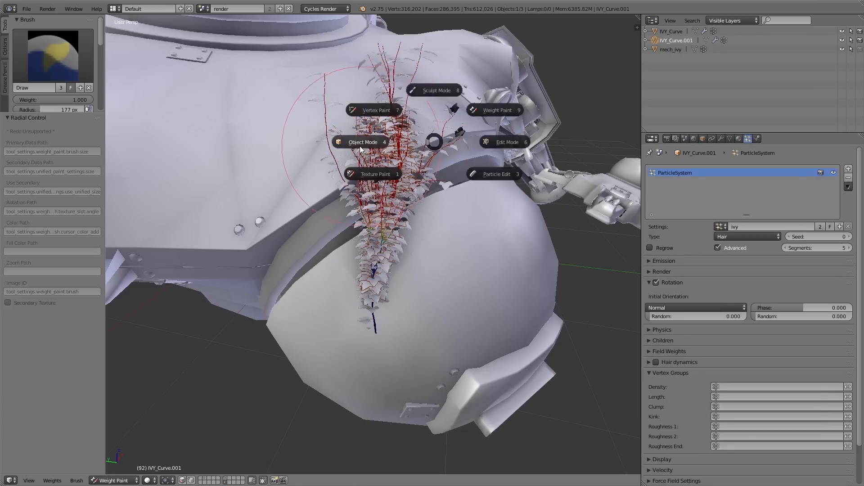
{"action": "left_click", "coordinate": [363, 141]}
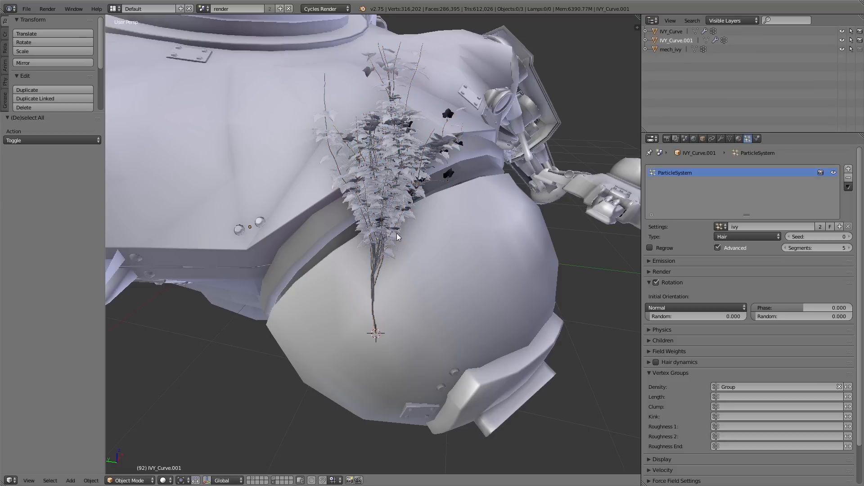